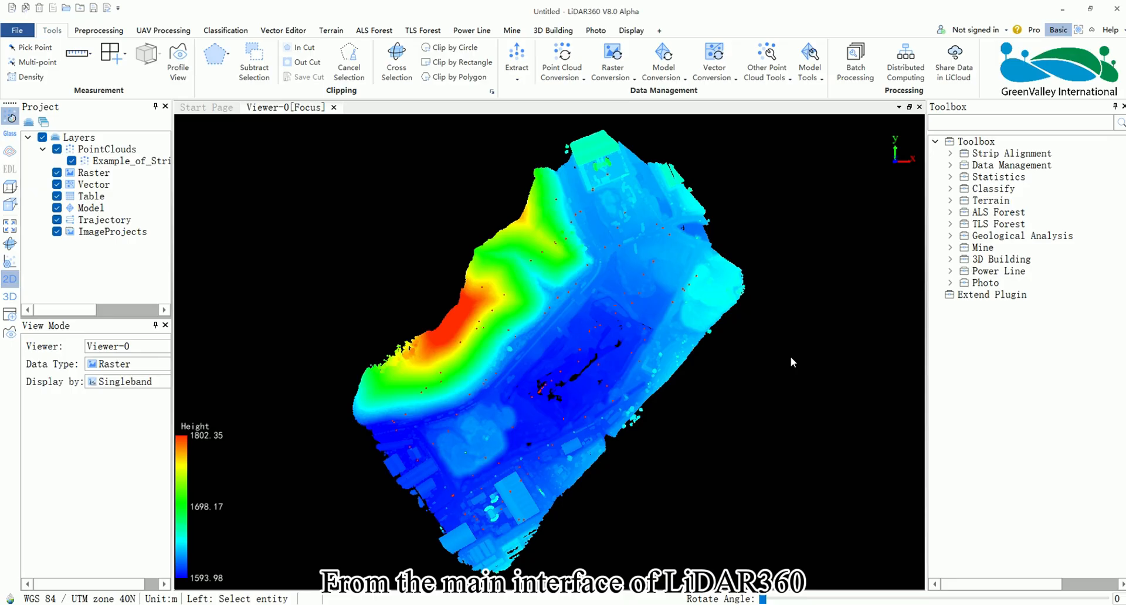
mouse_move(390, 181)
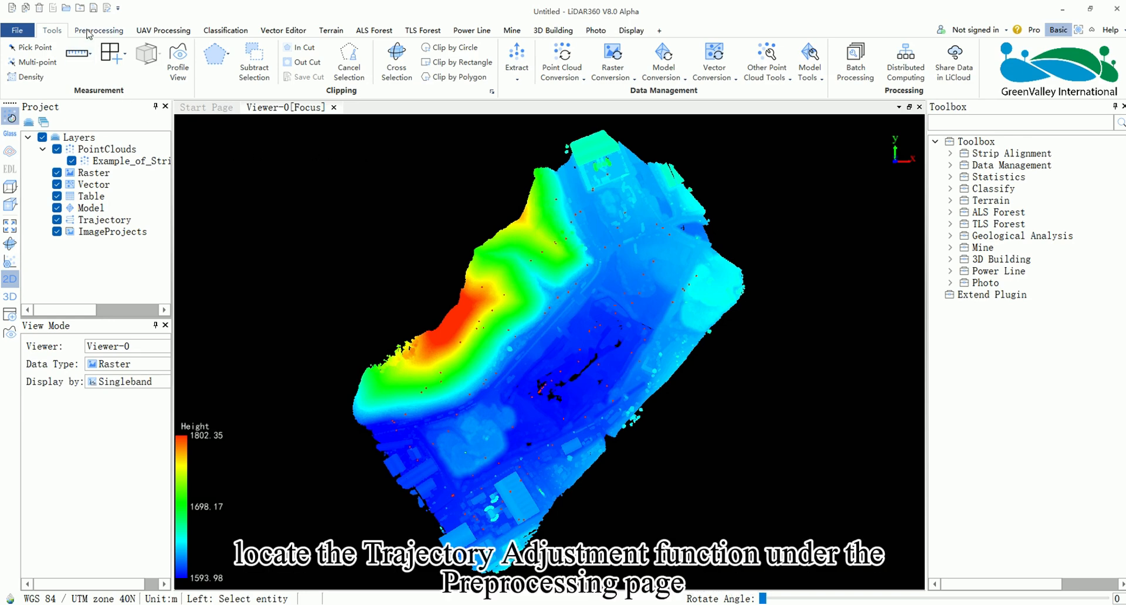
Step: Show the Preprocessing tools and search the toolbox for "Trajectory Adjustment"
click(99, 30)
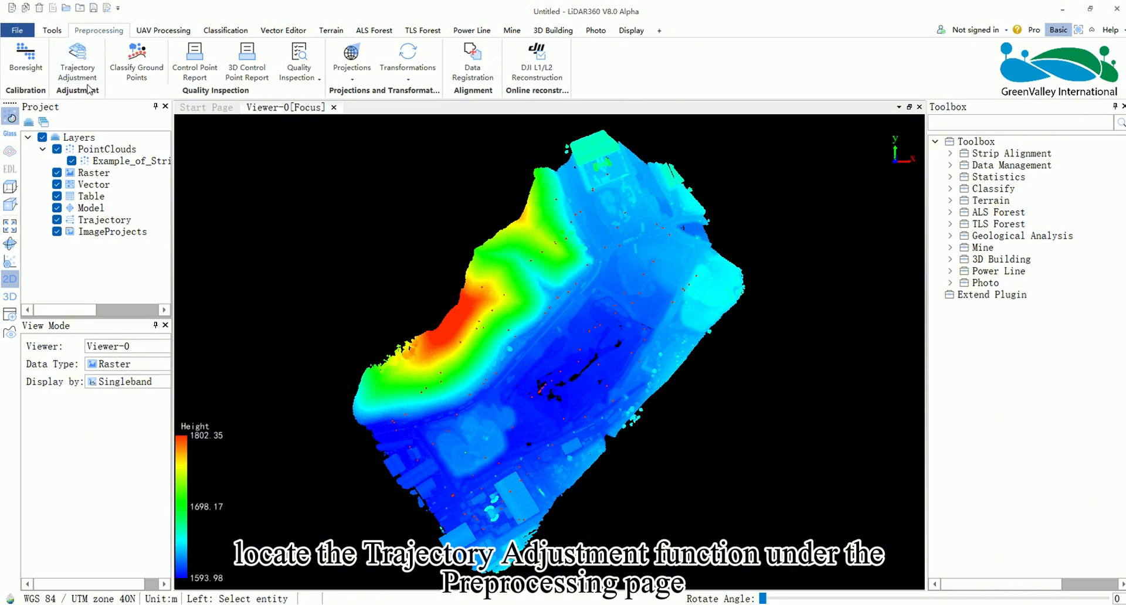
click(1019, 122)
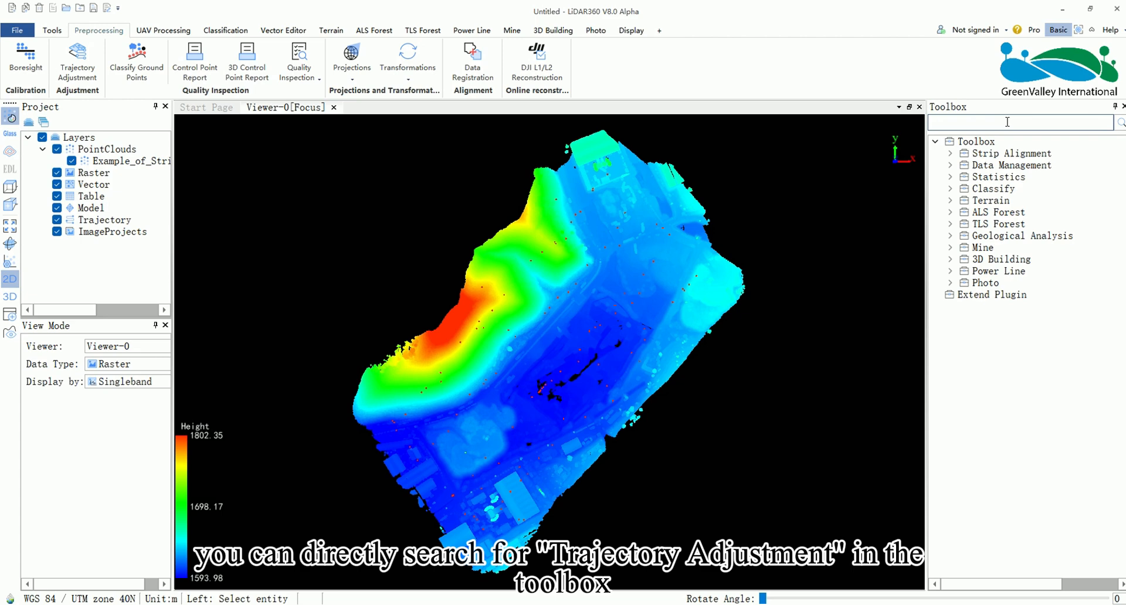
text(Trajectory Adjustment)
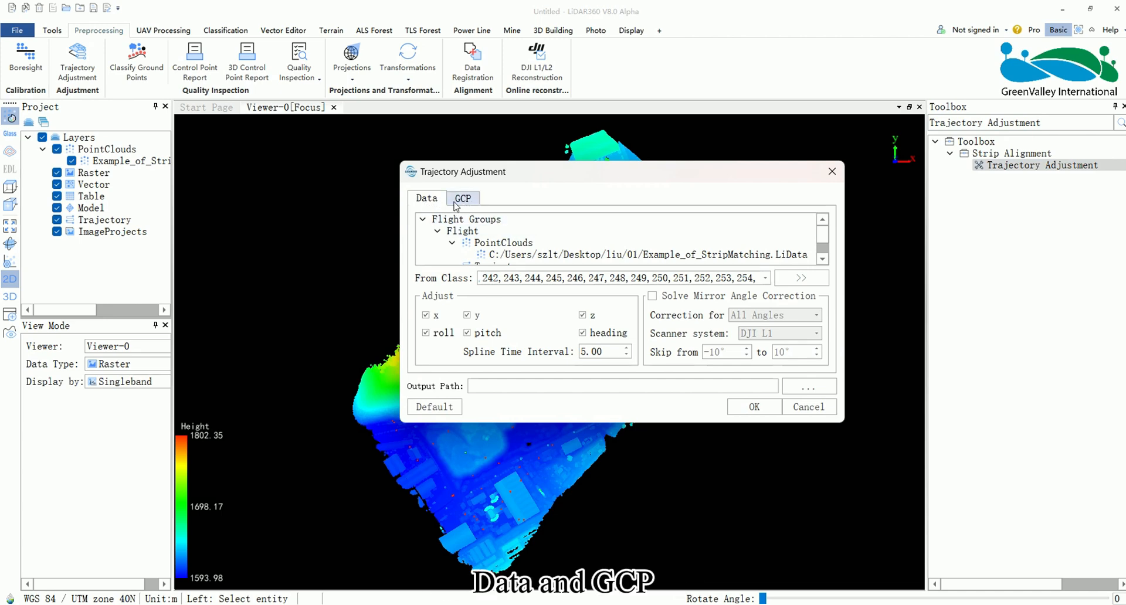
Step: On the Data page, create a new flight node under Flight Groups via the right-click menu
click(426, 198)
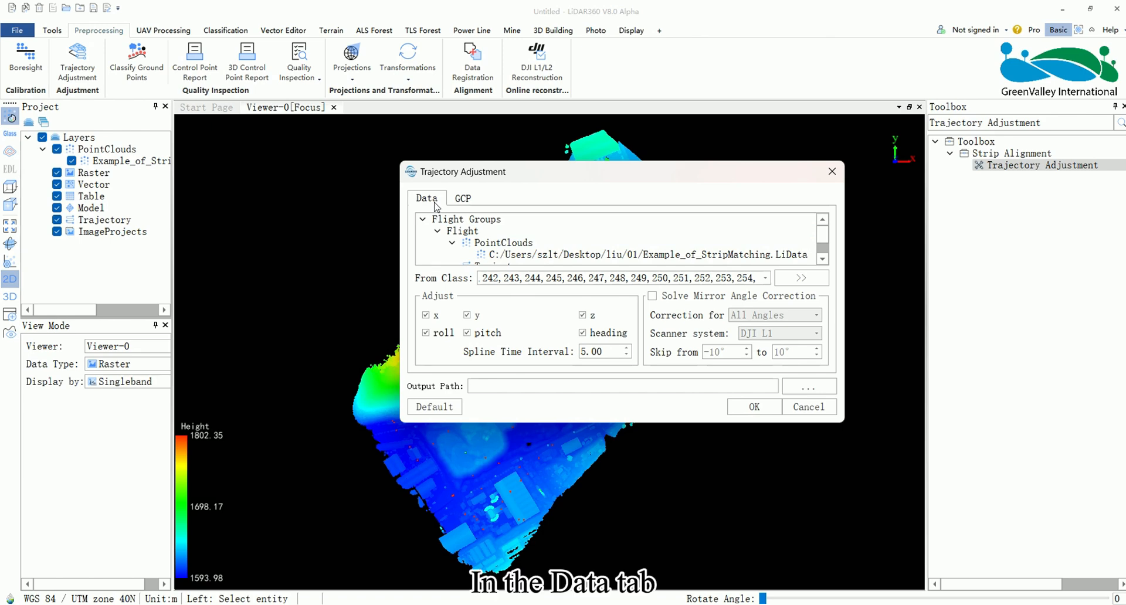
right_click(466, 220)
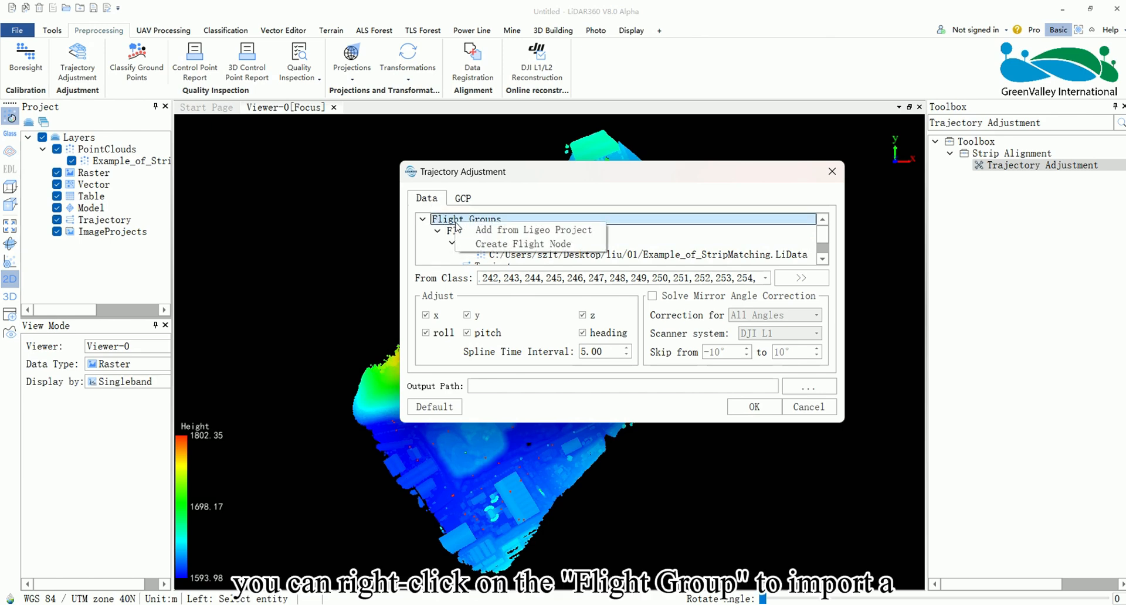
mouse_move(509, 230)
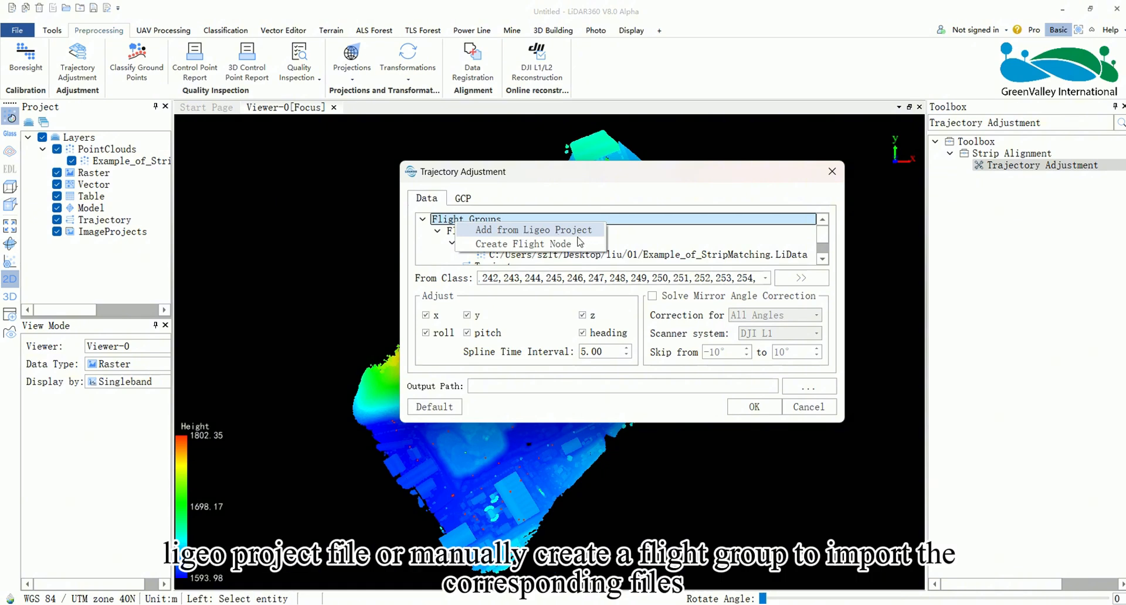
mouse_move(524, 244)
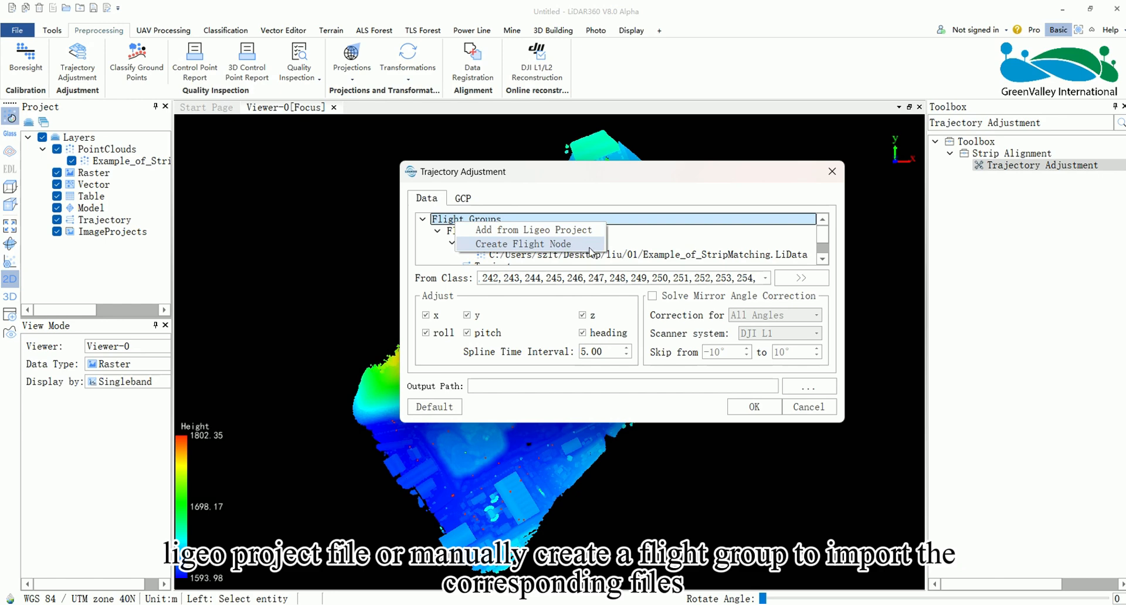
click(524, 244)
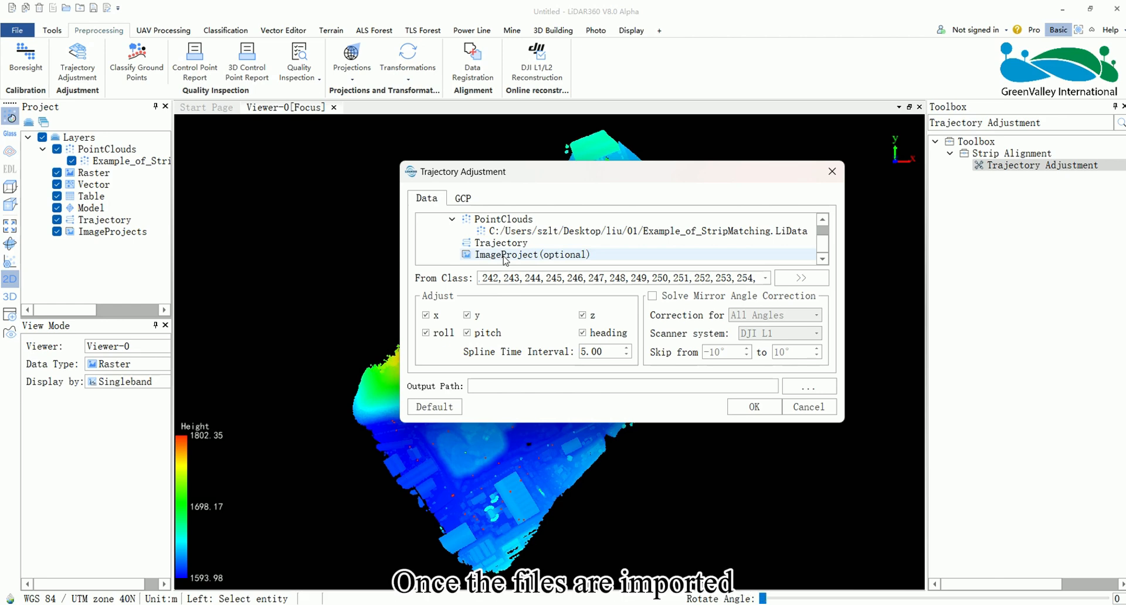
Step: Expand the trajectory entry, enable Solve Mirror Angle Correction and list the scanner systems (DJI L1, LiAir)
click(501, 243)
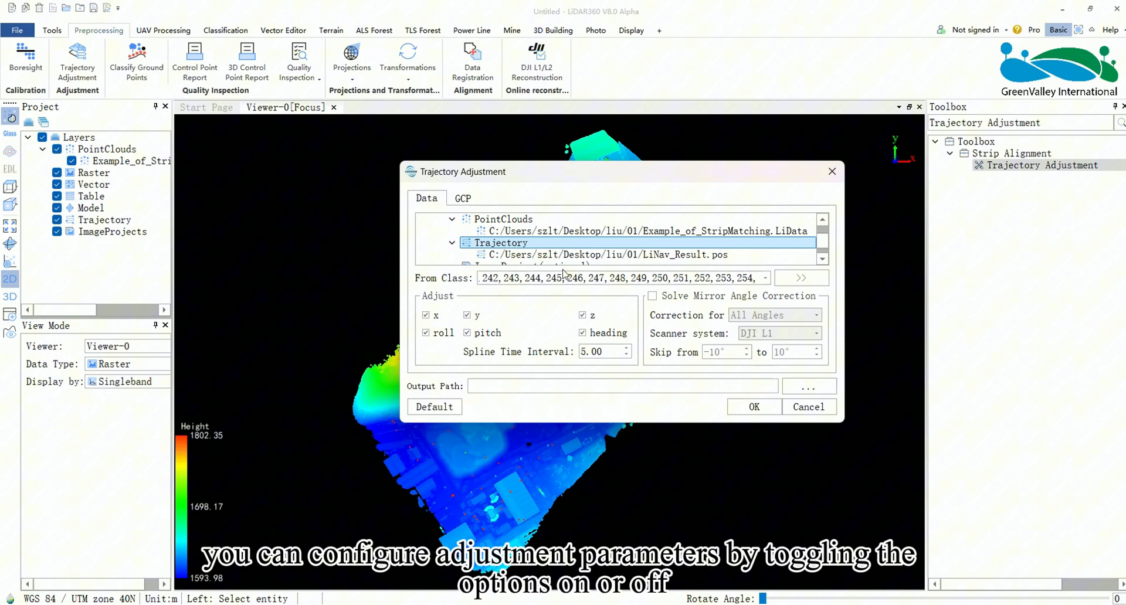
scroll(down, 3)
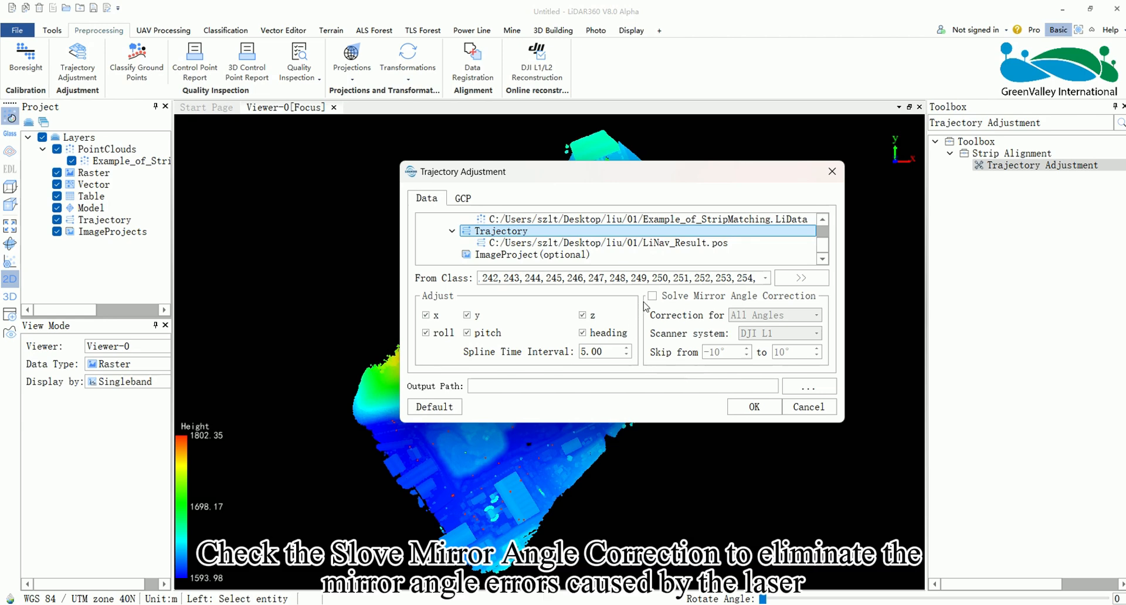
click(651, 296)
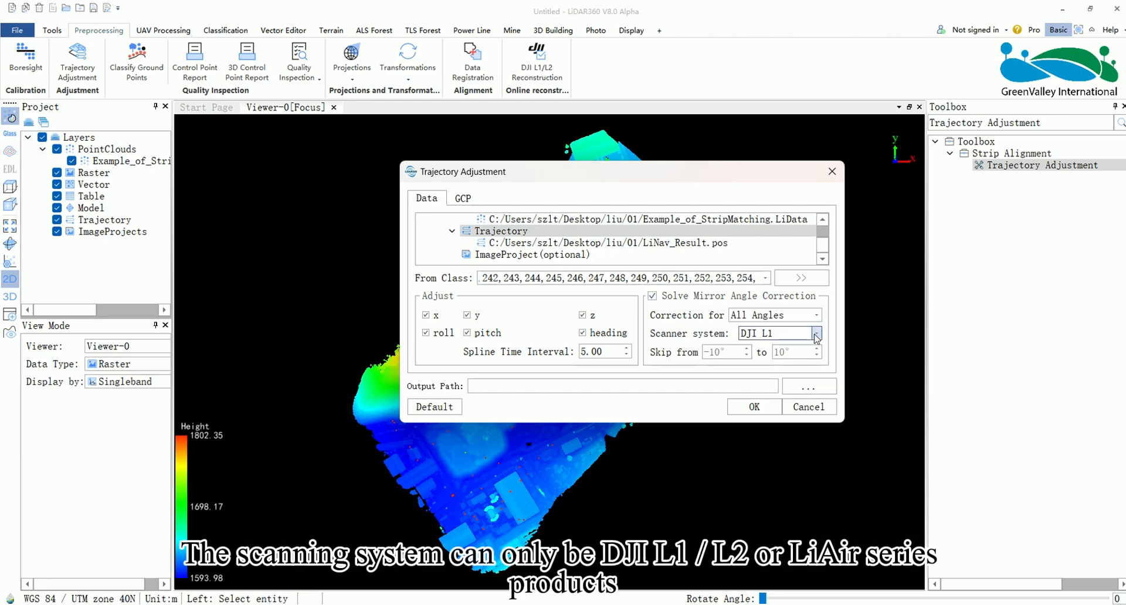
click(816, 333)
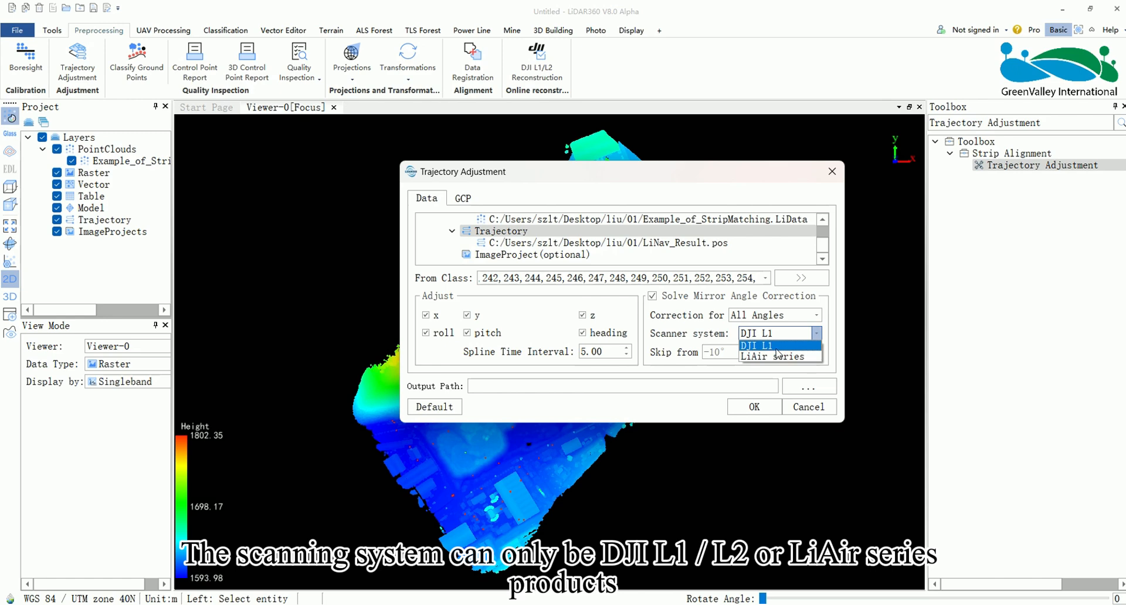
mouse_move(773, 357)
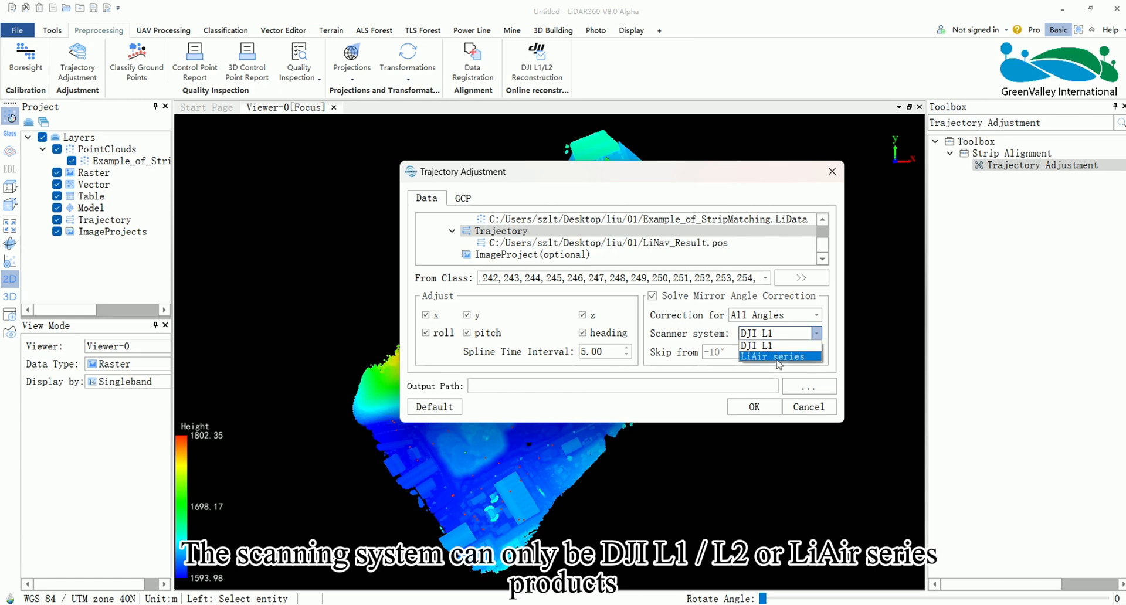
Step: On the GCP page, enable Use GCP and import the control point text file with four points
click(462, 198)
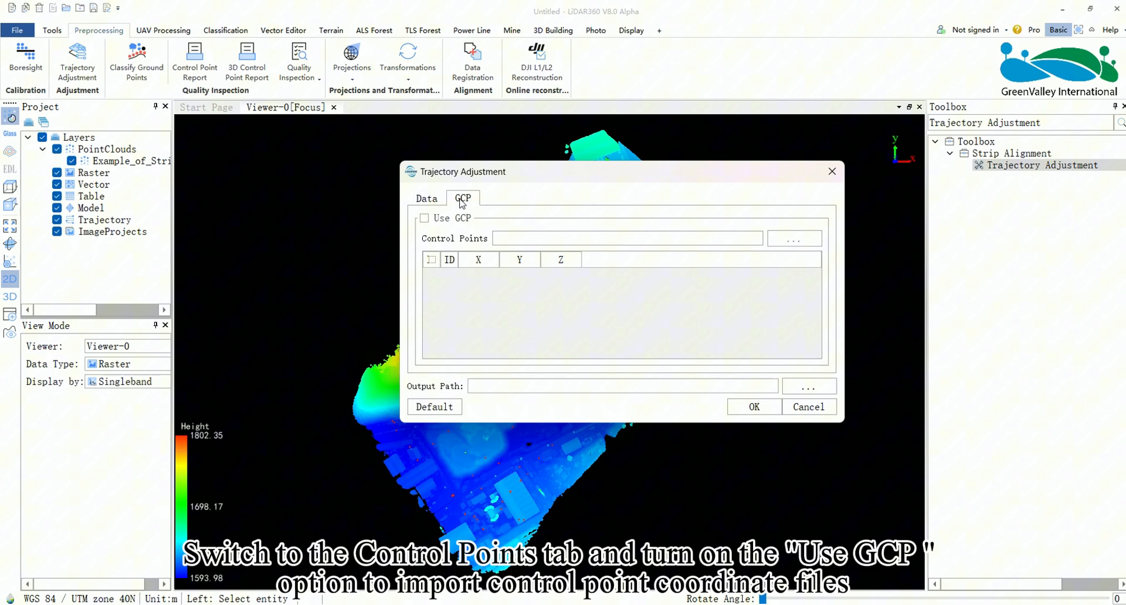
click(424, 219)
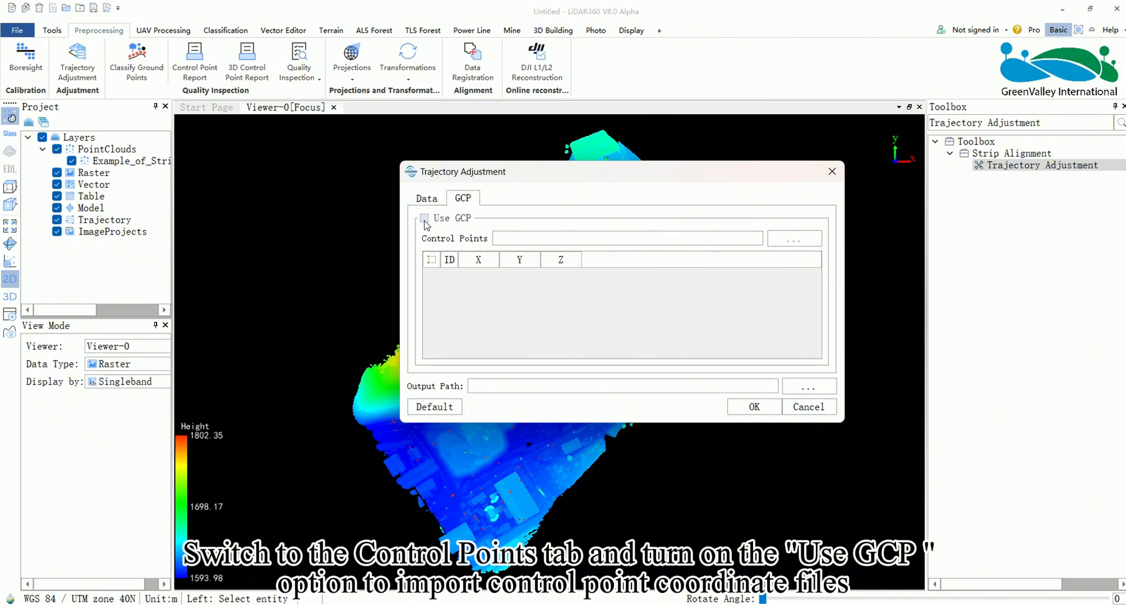
click(424, 218)
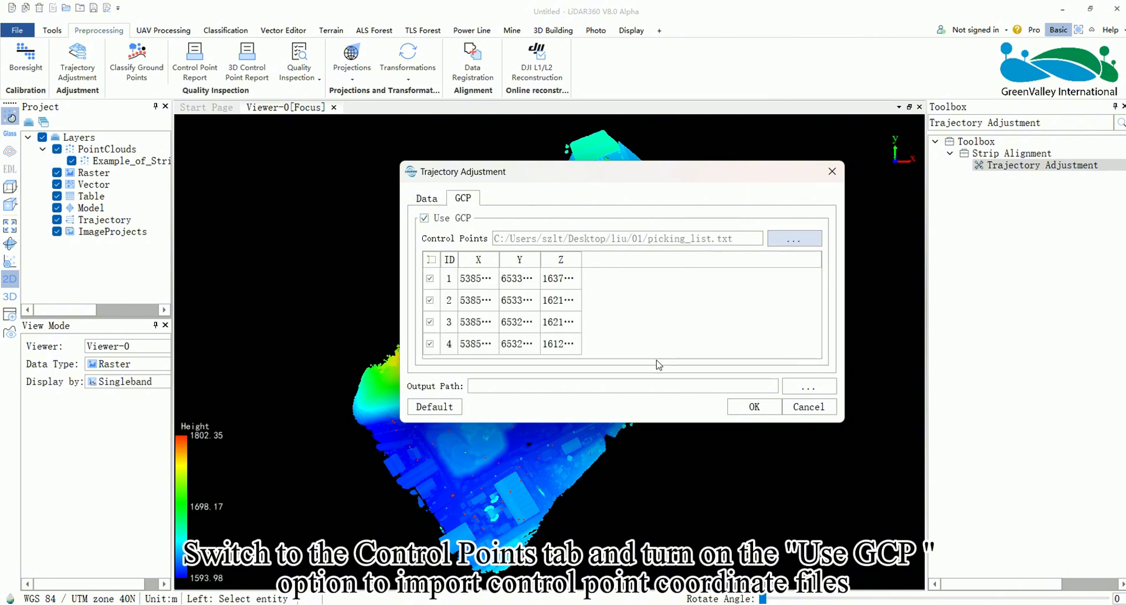
click(622, 386)
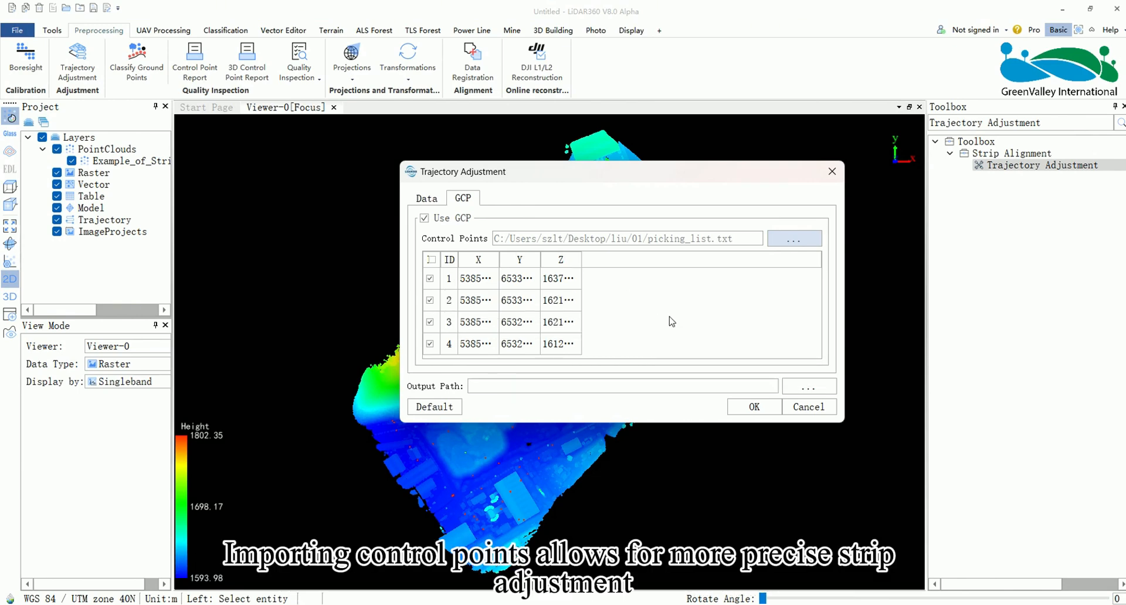
mouse_move(747, 329)
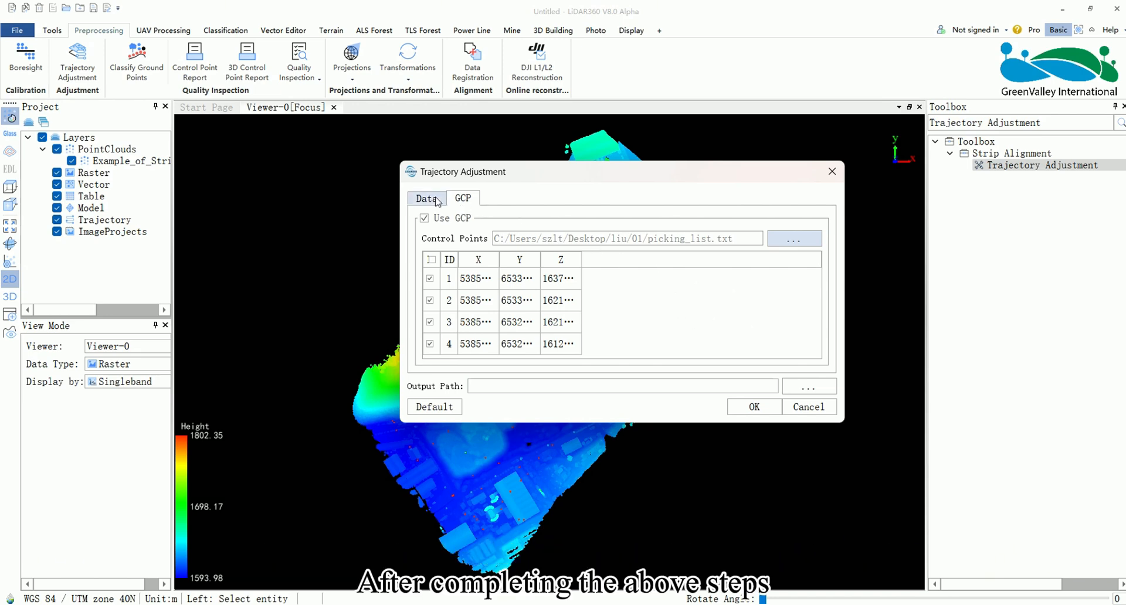
Step: Run the adjustment from the Data page and add the corrected point cloud and trajectory to the project
click(427, 198)
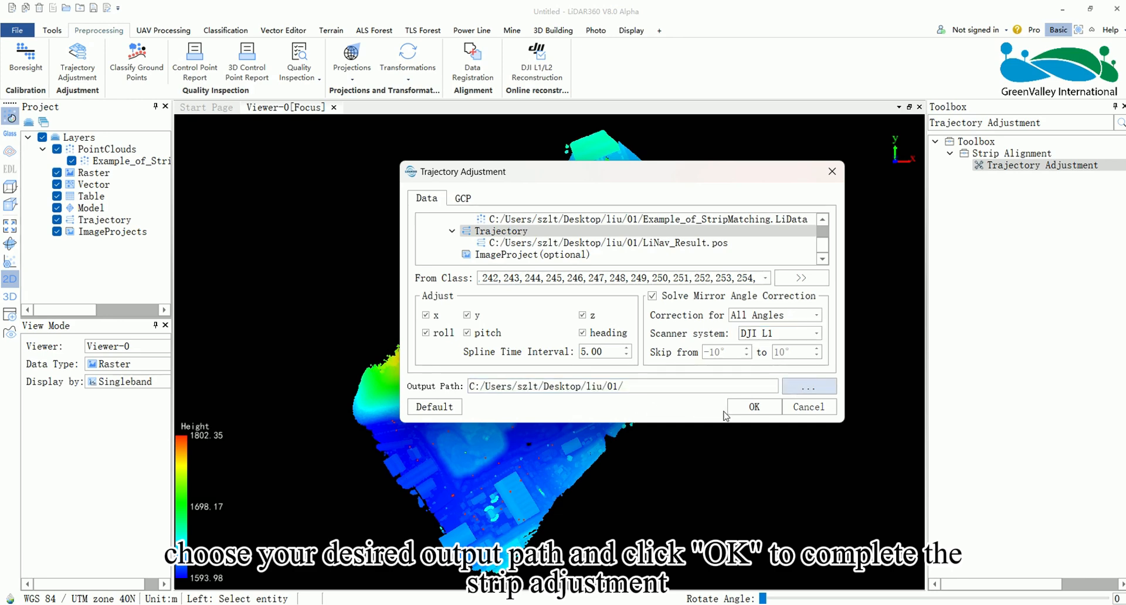
click(753, 408)
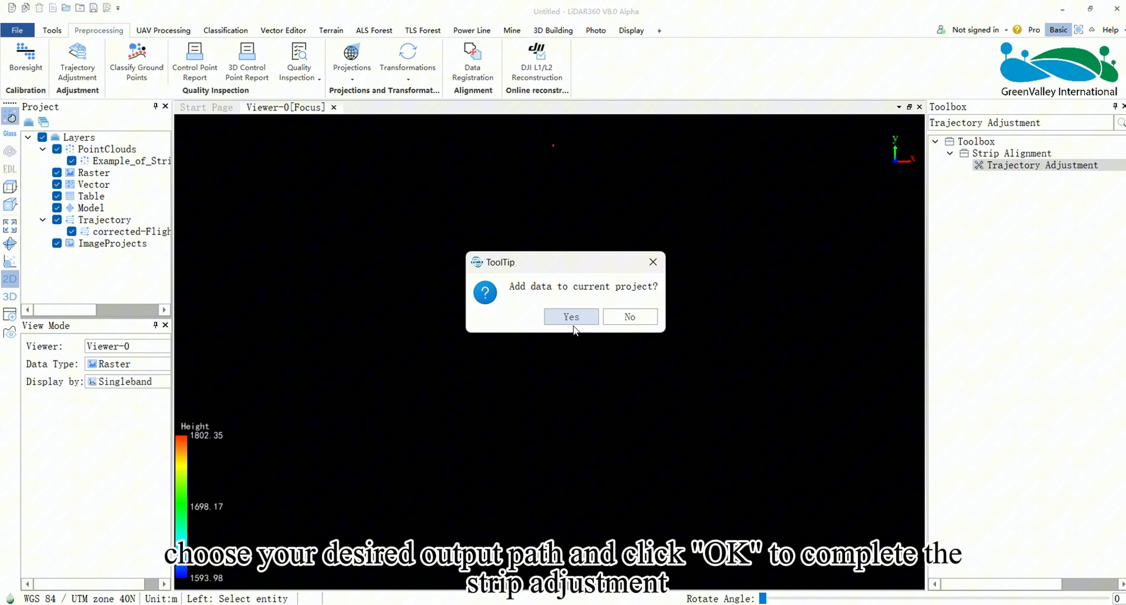
click(572, 317)
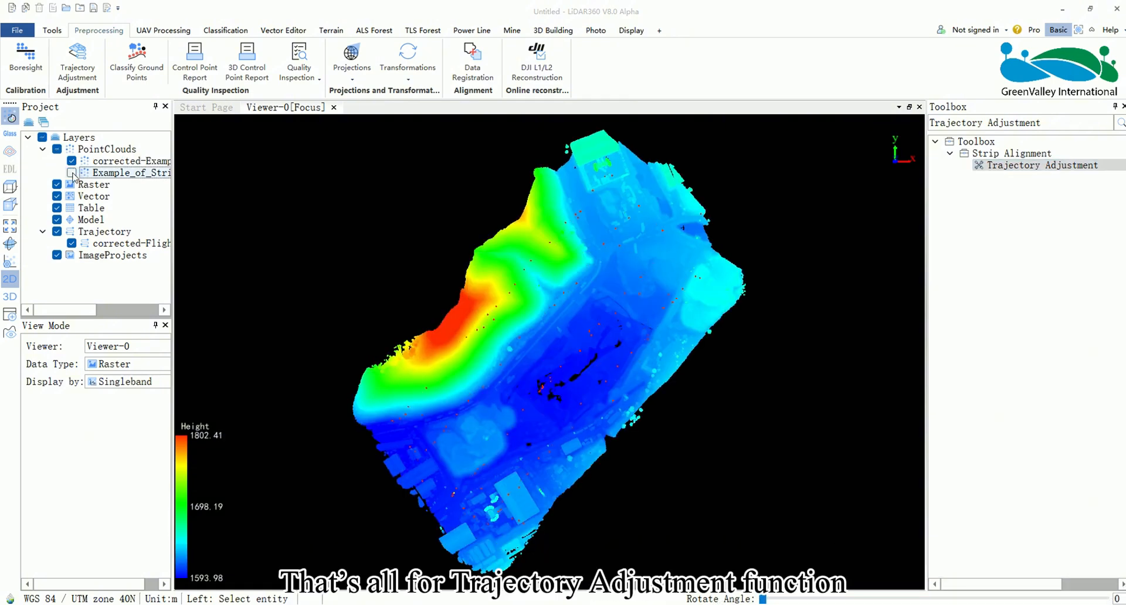
click(282, 31)
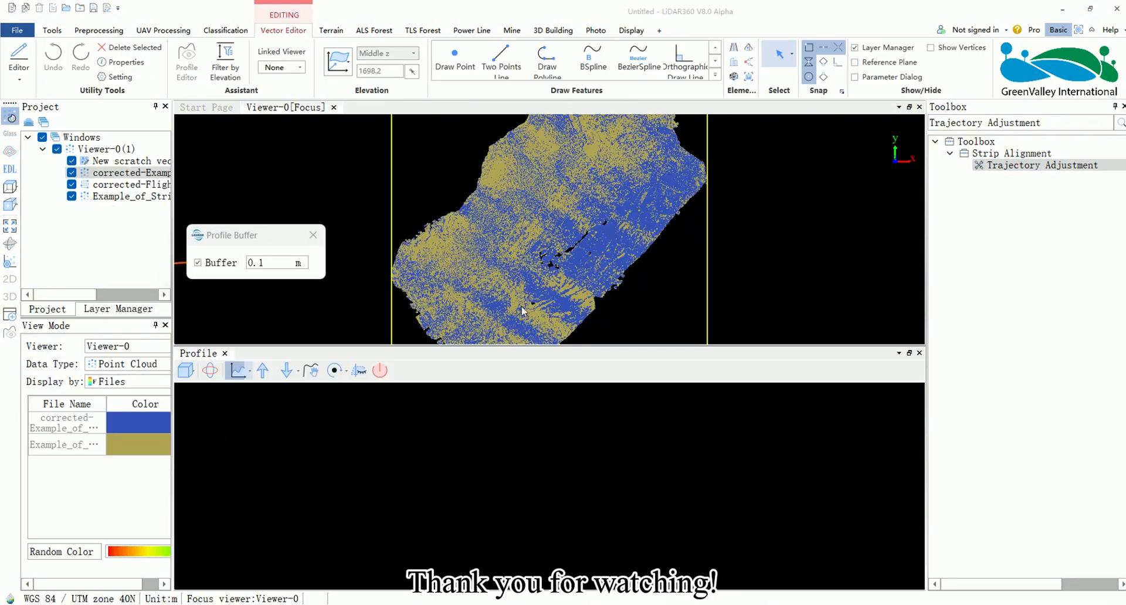